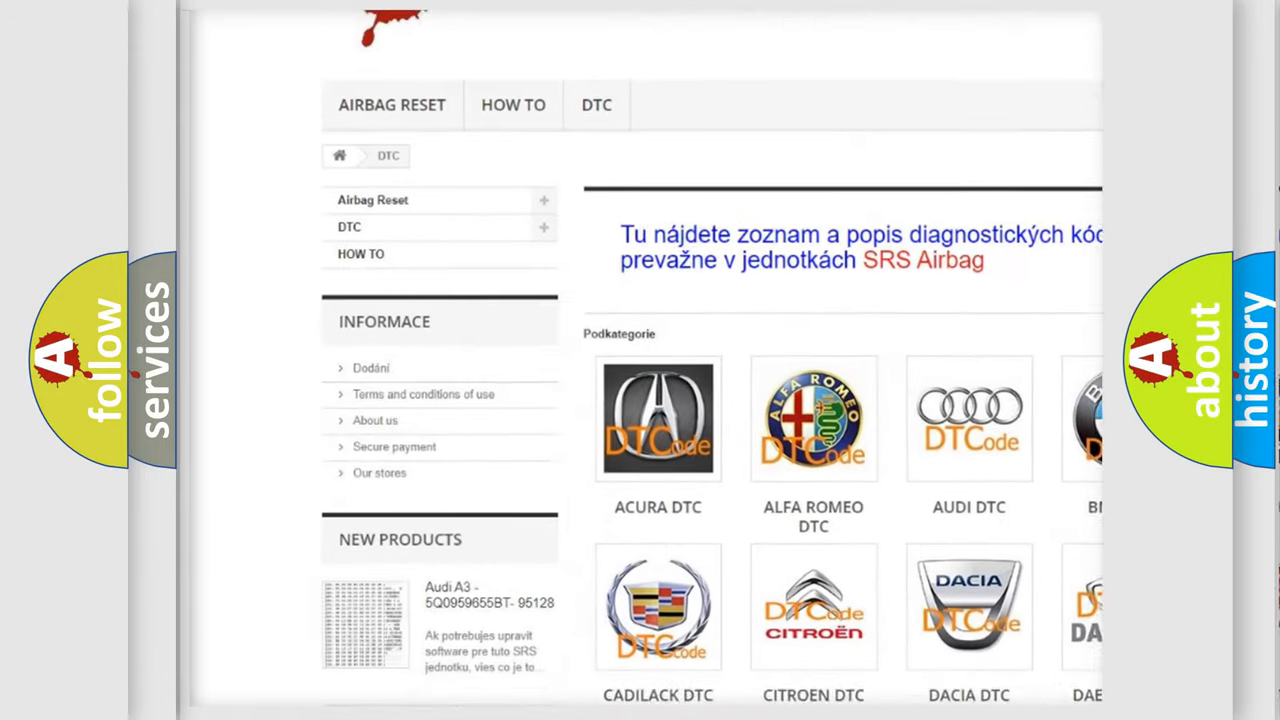
{"action": "scroll", "scroll_direction": "down", "scroll_amount": 3}
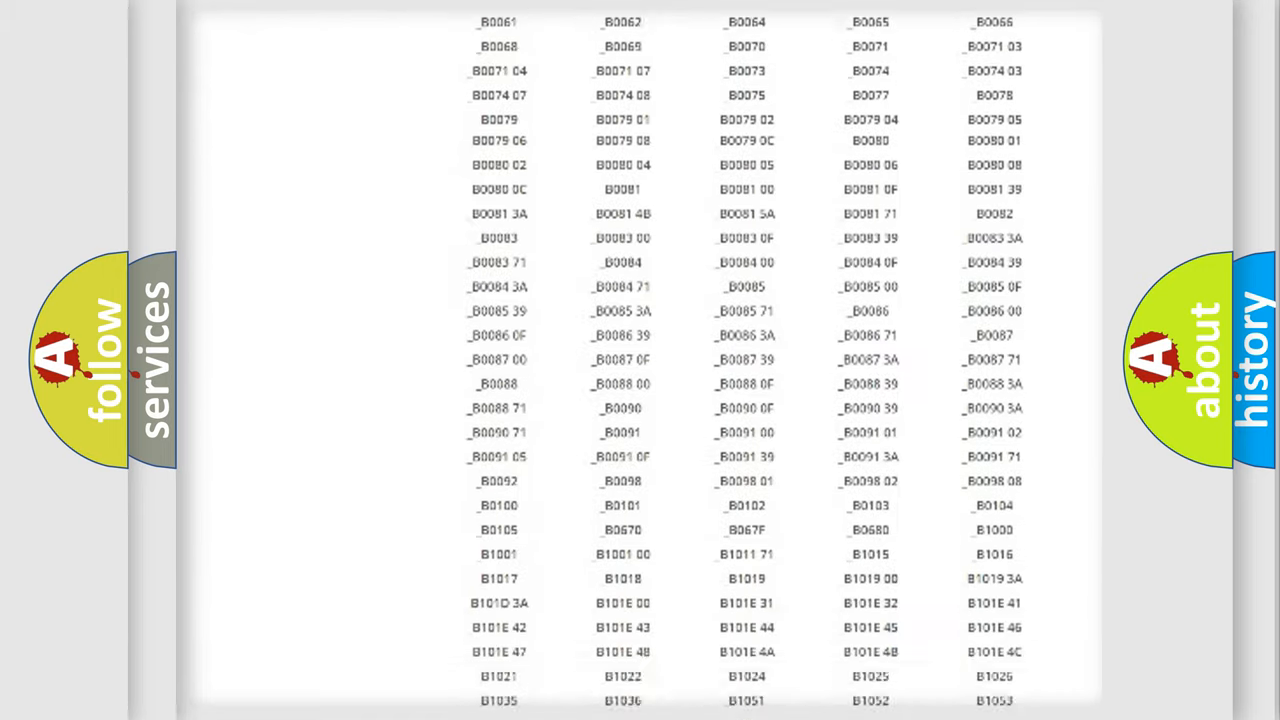
{"action": "scroll", "scroll_direction": "up", "scroll_amount": 3}
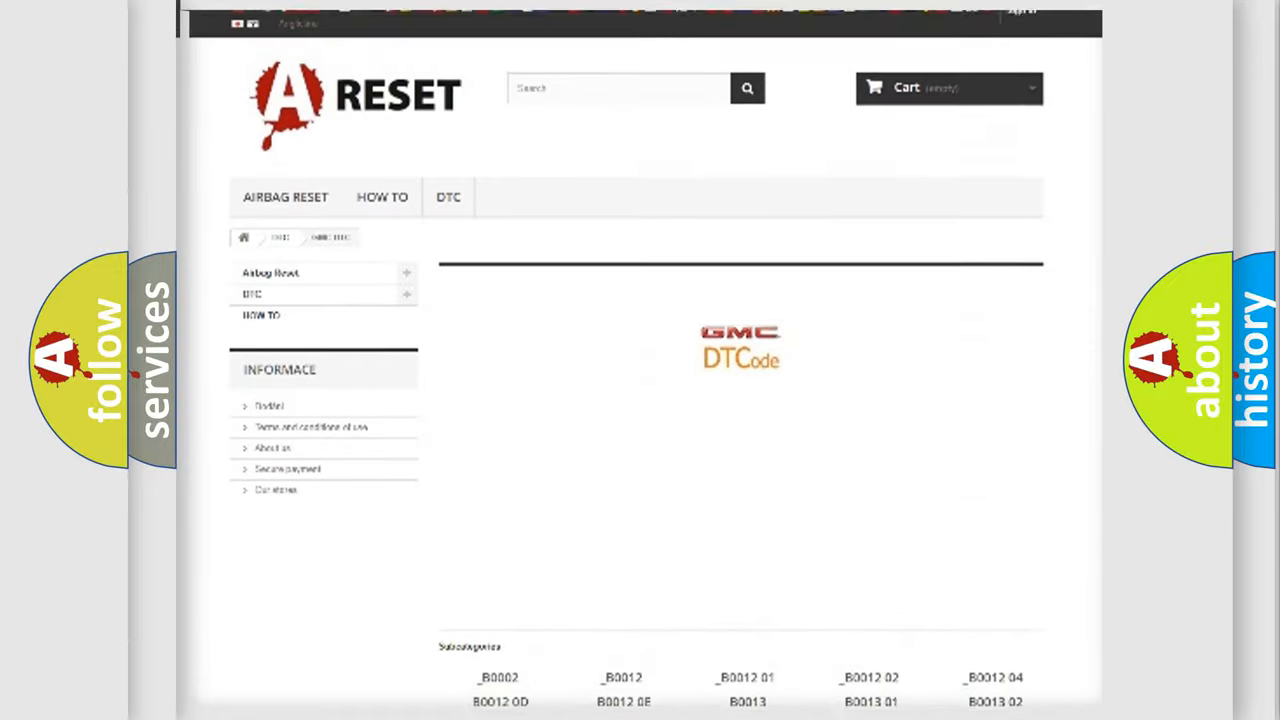